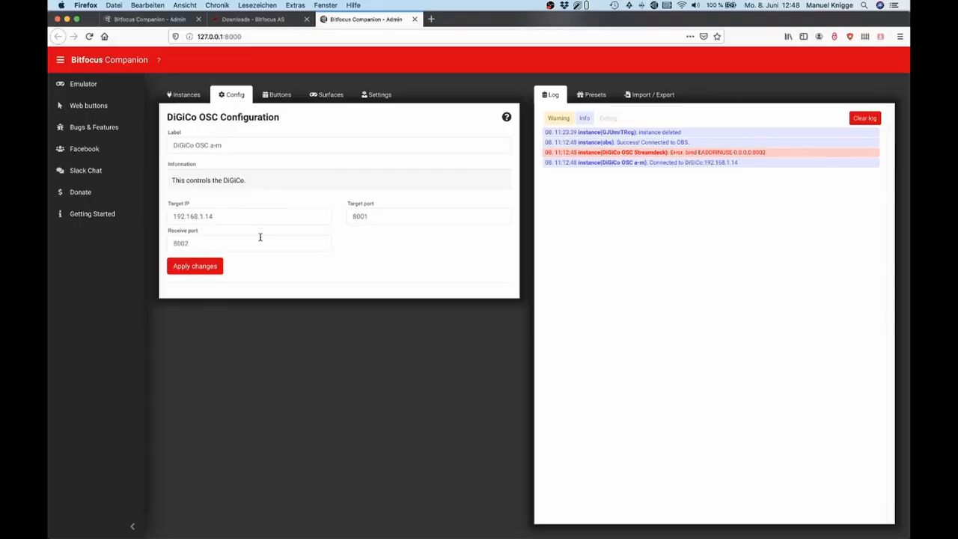
pyautogui.moveTo(294, 211)
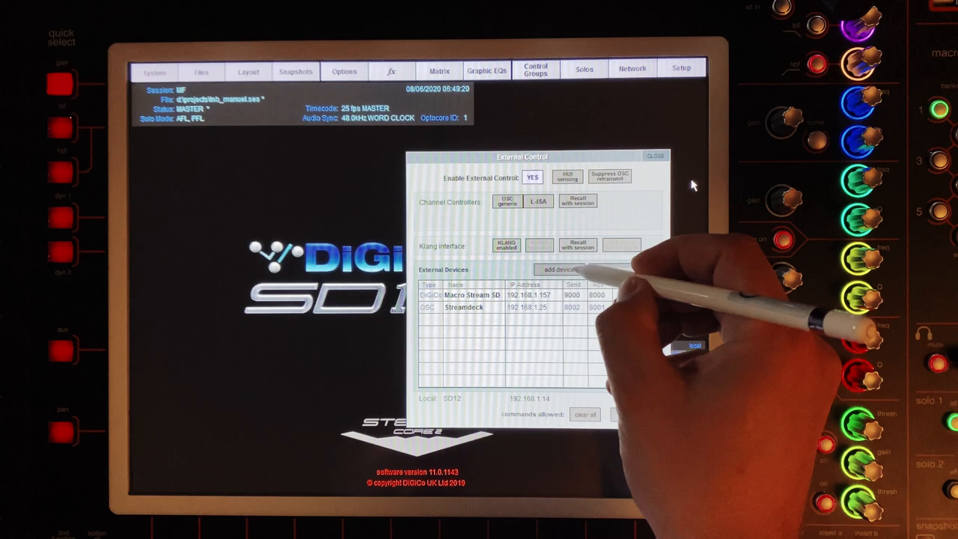
# Step: Add a new OSC device under Setup > External Control and dismiss the info message
pyautogui.click(560, 269)
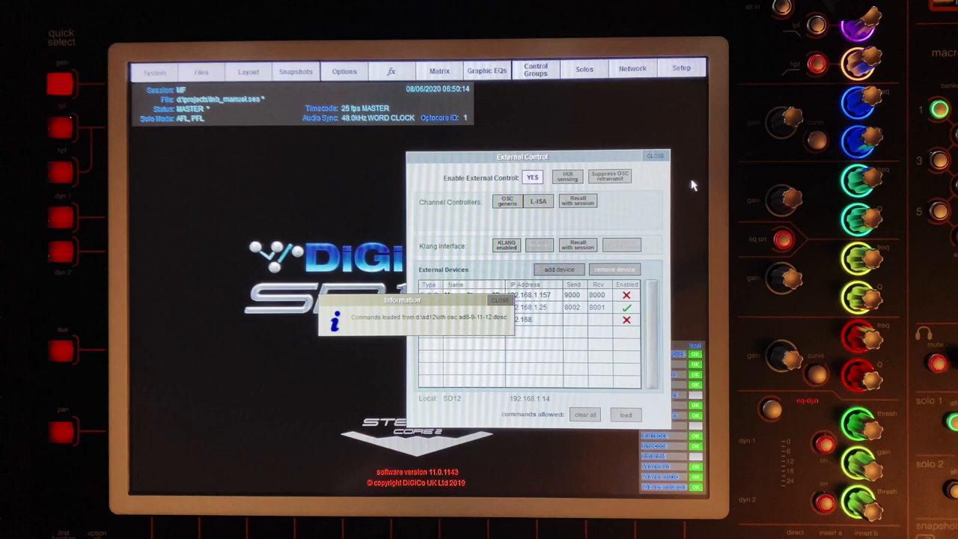
pyautogui.click(500, 299)
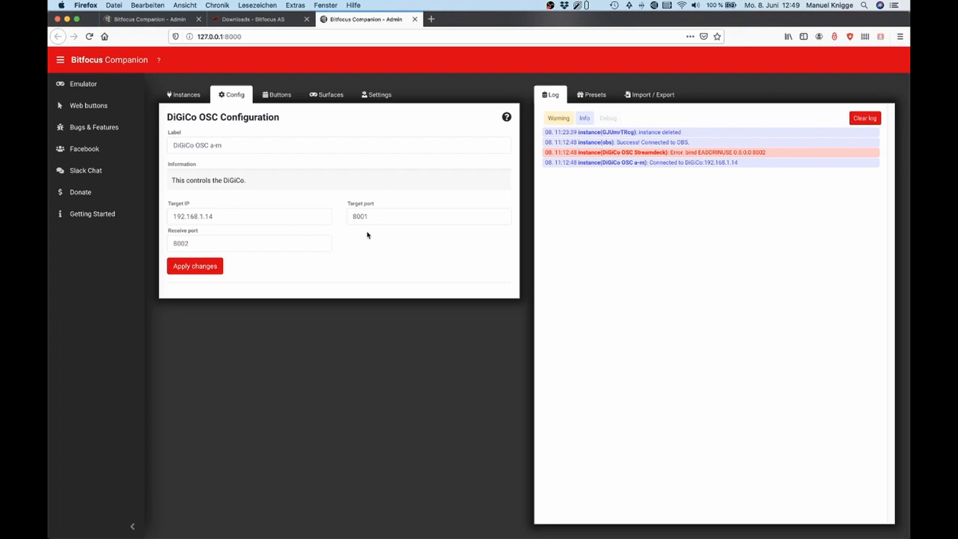
pyautogui.moveTo(298, 287)
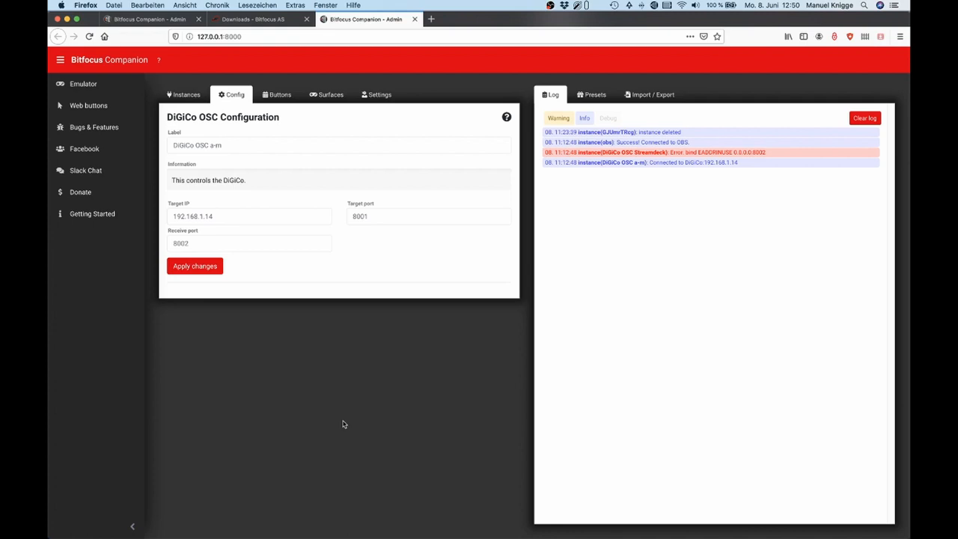
# Step: Switch to the Buttons view showing page 4 with the DiGiCo controls
pyautogui.click(278, 94)
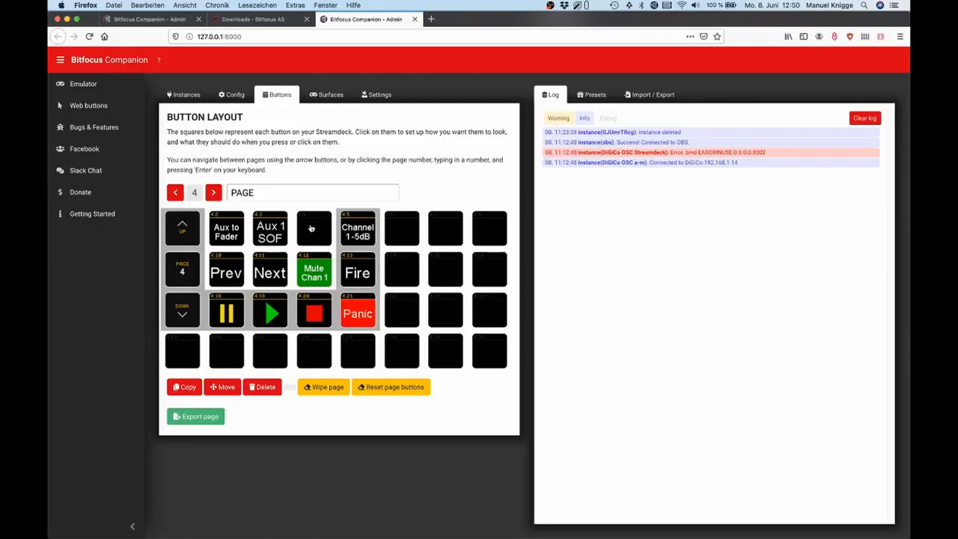
# Step: Label the empty button 4.4 on page 4 with the text 'Snap'
pyautogui.click(315, 227)
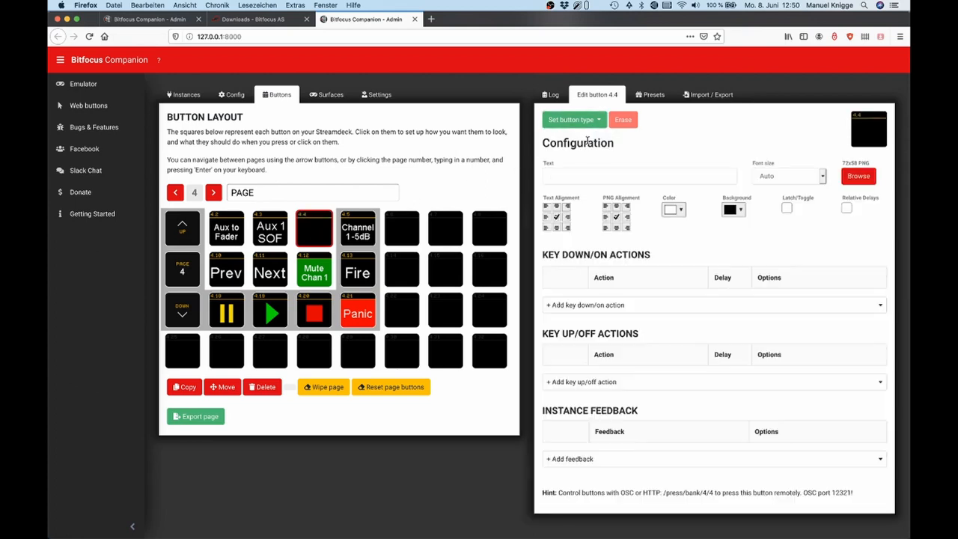
pyautogui.click(638, 176)
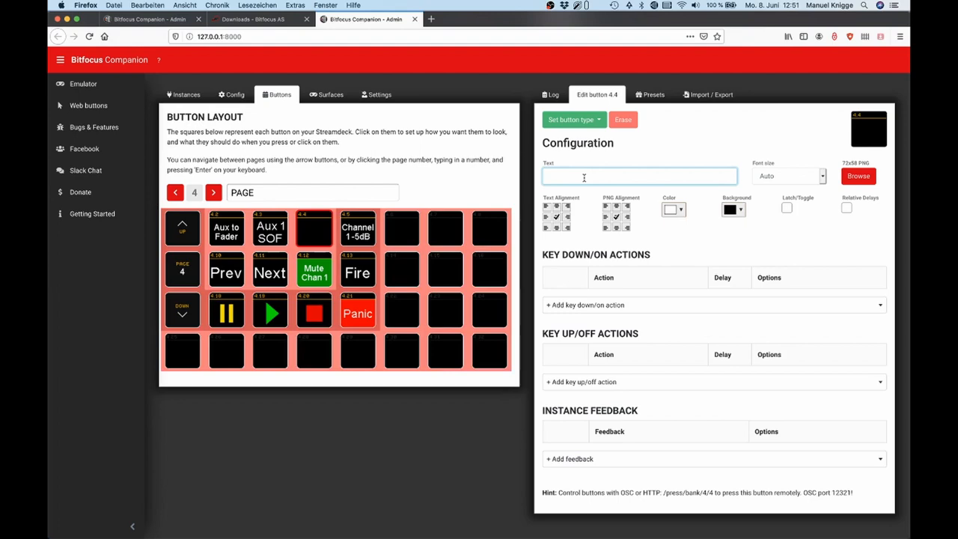
pyautogui.write('Snap')
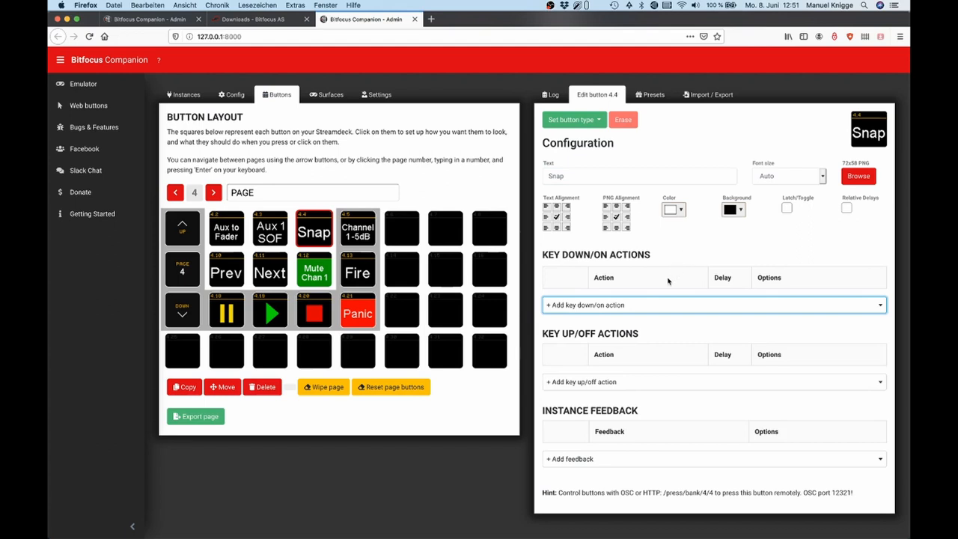
pyautogui.click(711, 306)
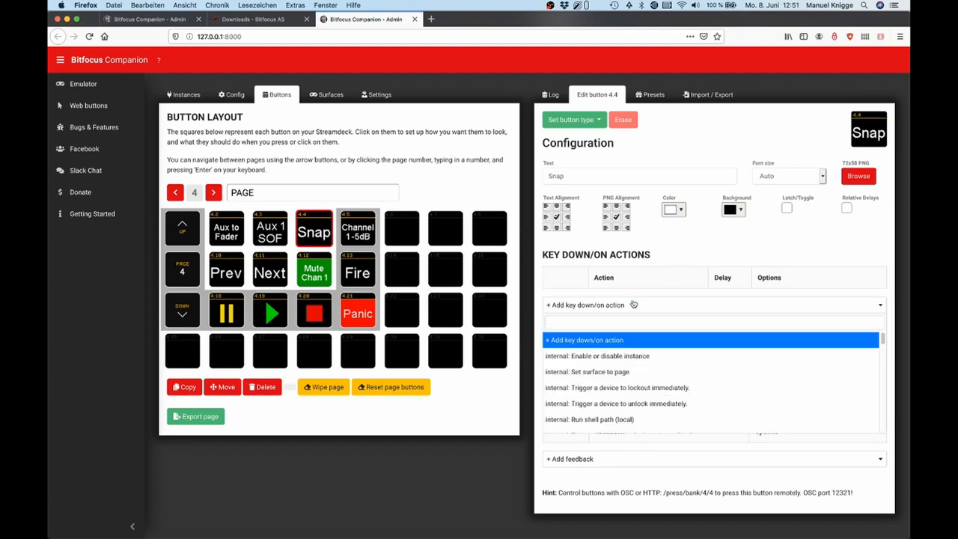
# Step: Add a 'DiGiCo OSC a-m: Macro' key-down action with macro number 99
pyautogui.write('digic')
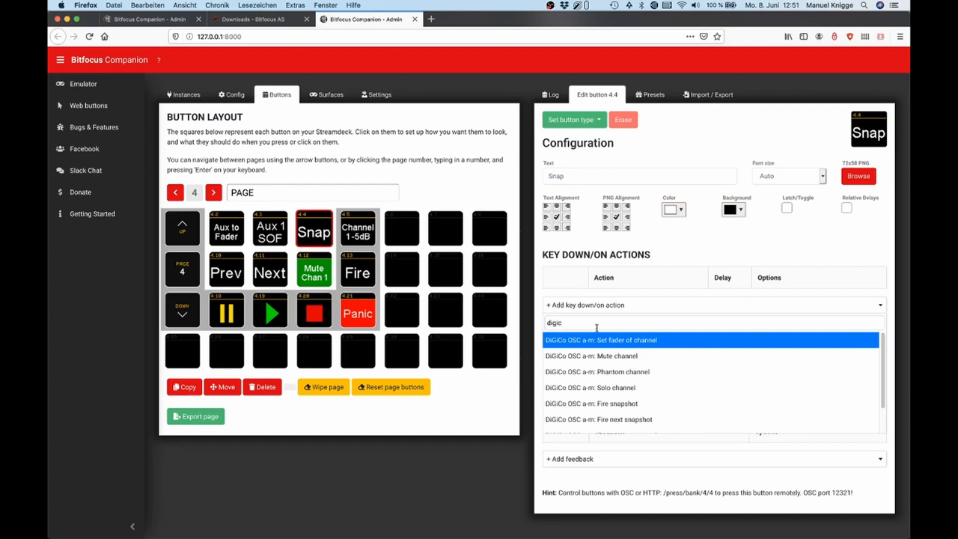
pyautogui.moveTo(819, 357)
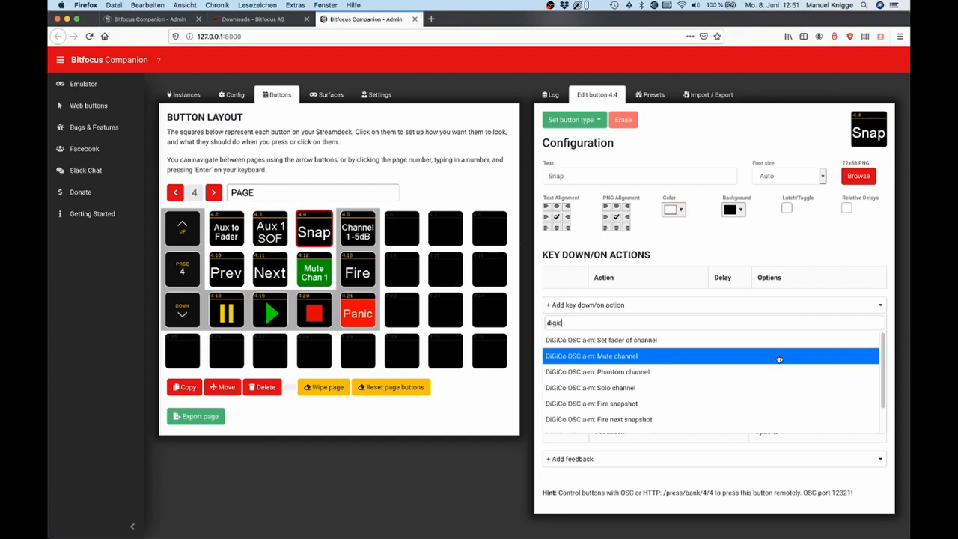
pyautogui.moveTo(672, 351)
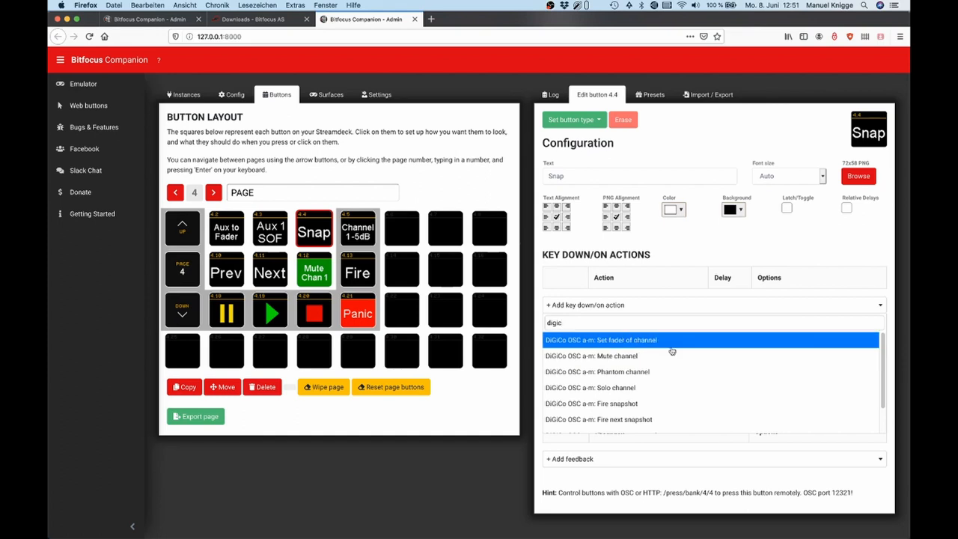
pyautogui.moveTo(662, 357)
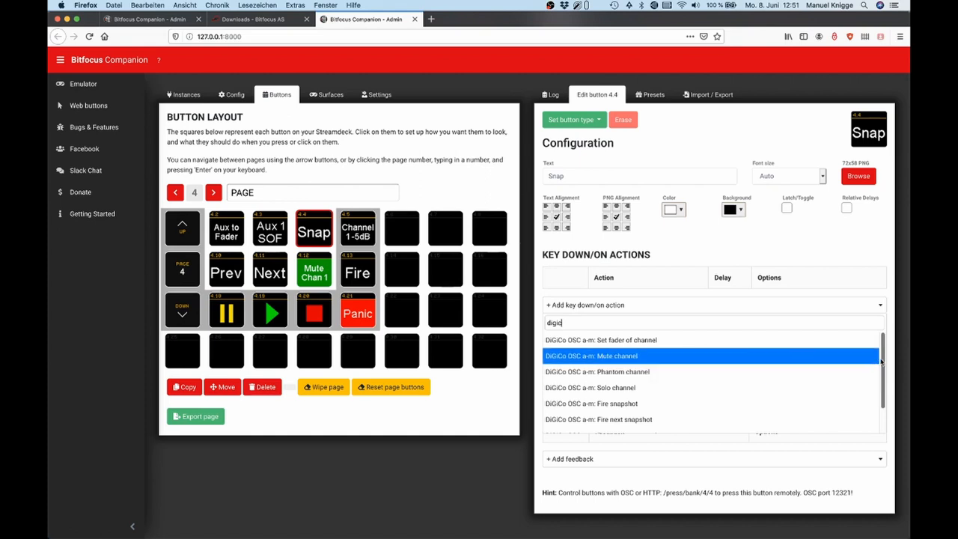
pyautogui.scroll(-3)
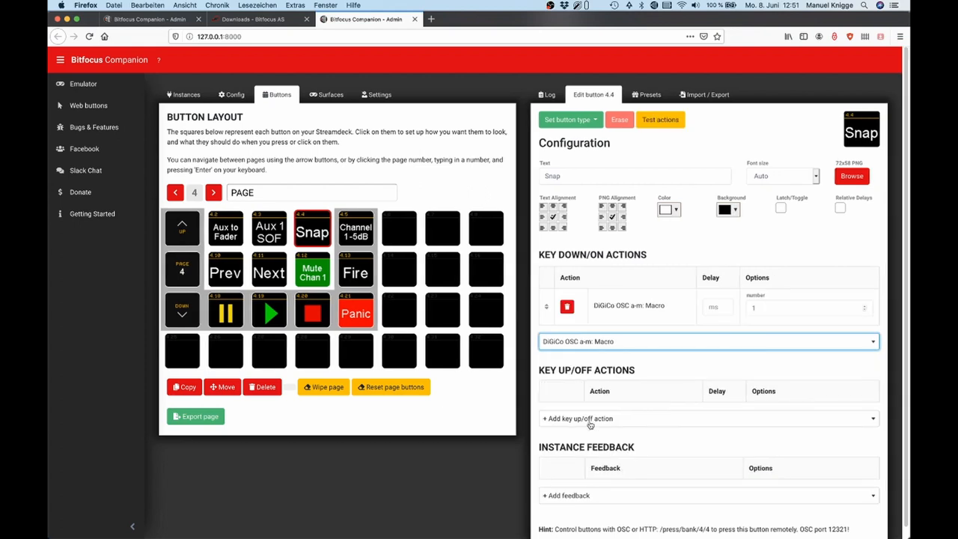
pyautogui.click(808, 308)
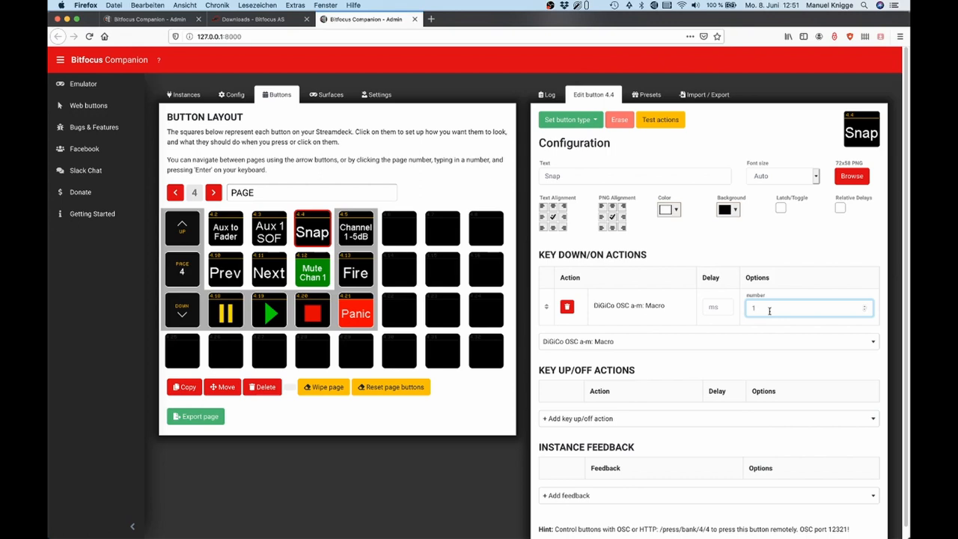
pyautogui.moveTo(536, 6)
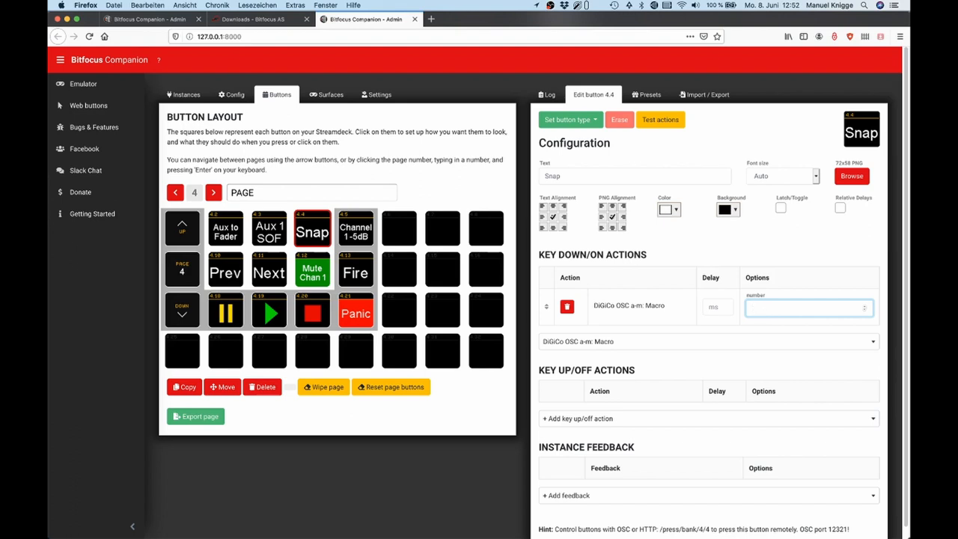
pyautogui.write('99')
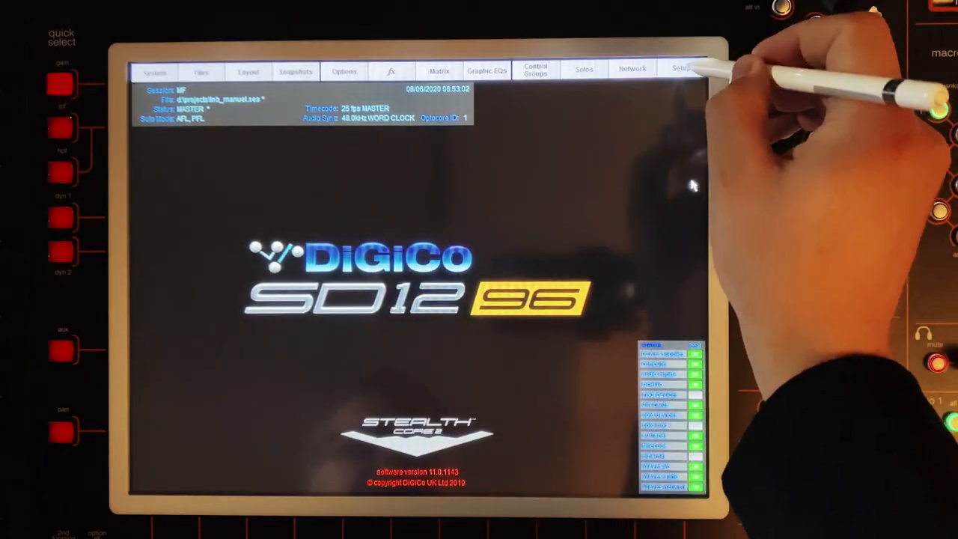
# Step: Start a new macro from Setup > Macros on the console
pyautogui.click(683, 69)
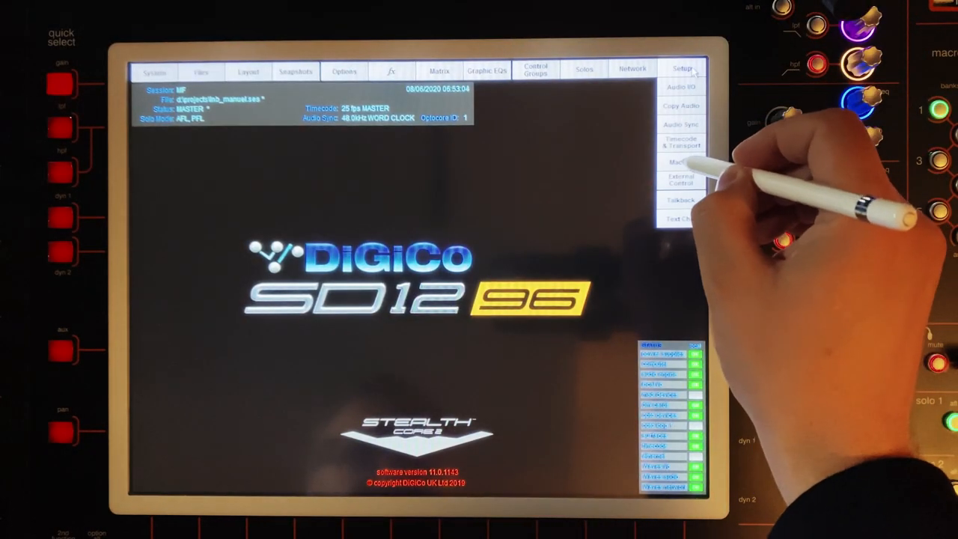
pyautogui.click(677, 162)
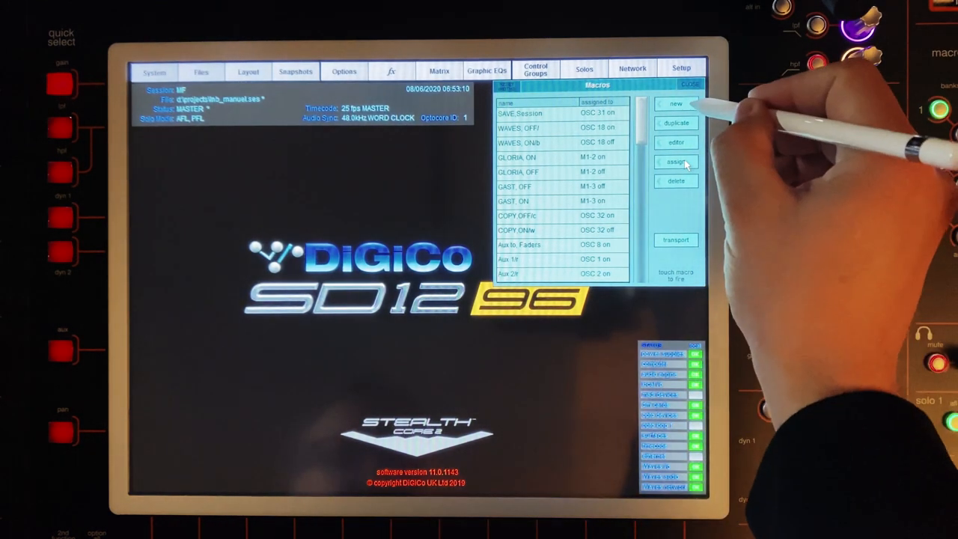
pyautogui.click(675, 143)
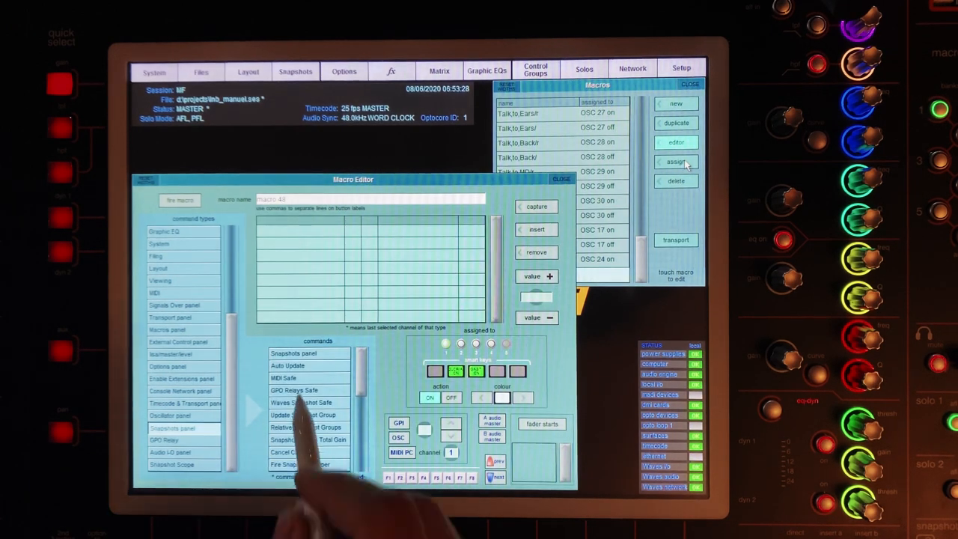
# Step: Capture the Snapshots panel command into the macro and close the editor
pyautogui.click(294, 354)
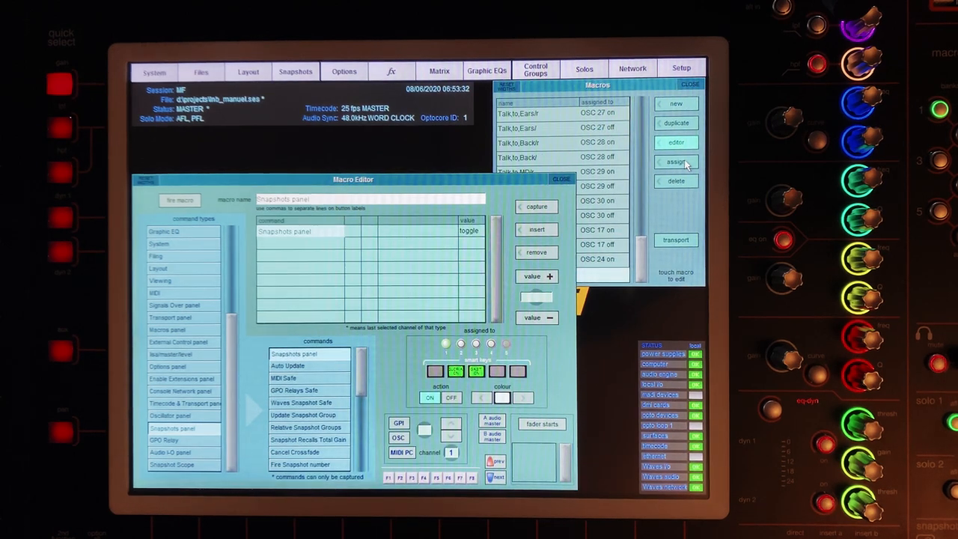
pyautogui.click(398, 437)
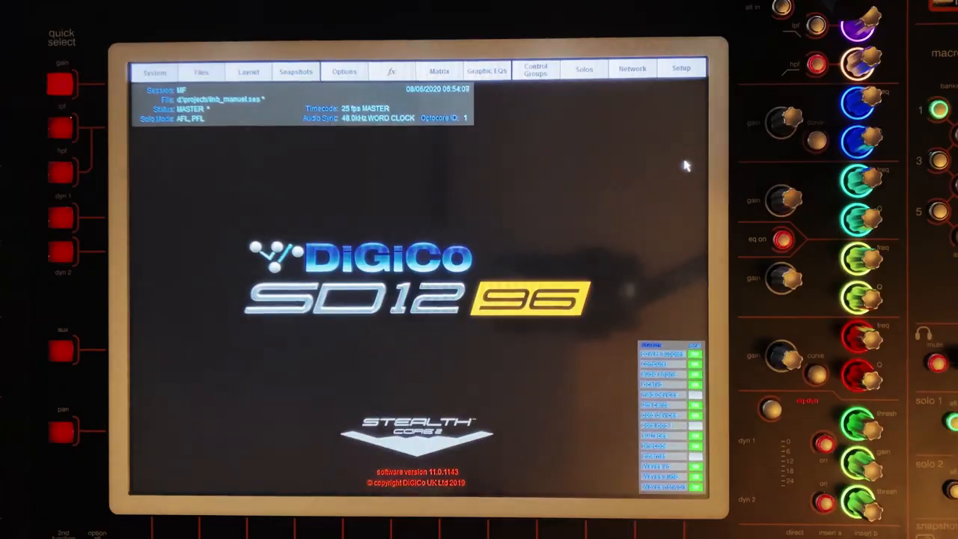
# Step: Trigger the Snap macro so the Snapshots panel opens over the main screen
pyautogui.click(296, 72)
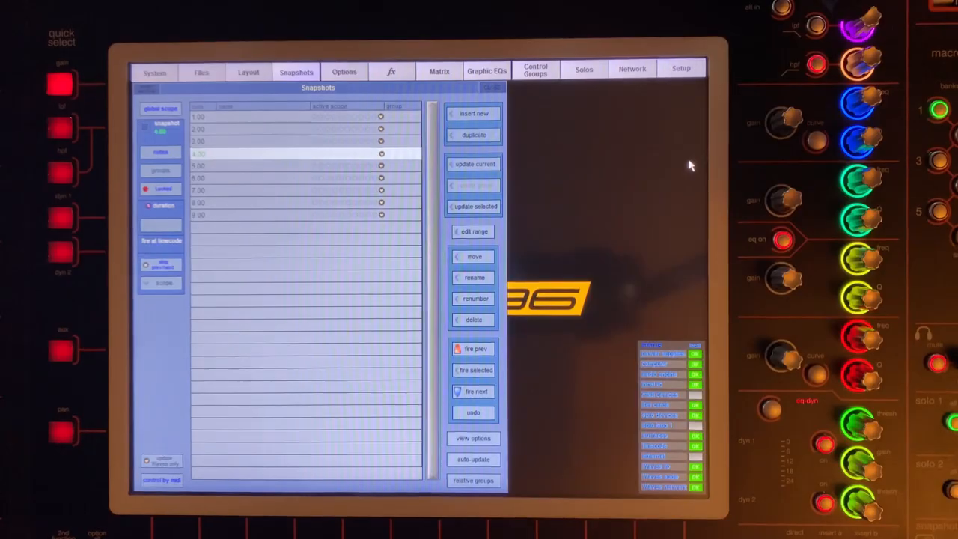